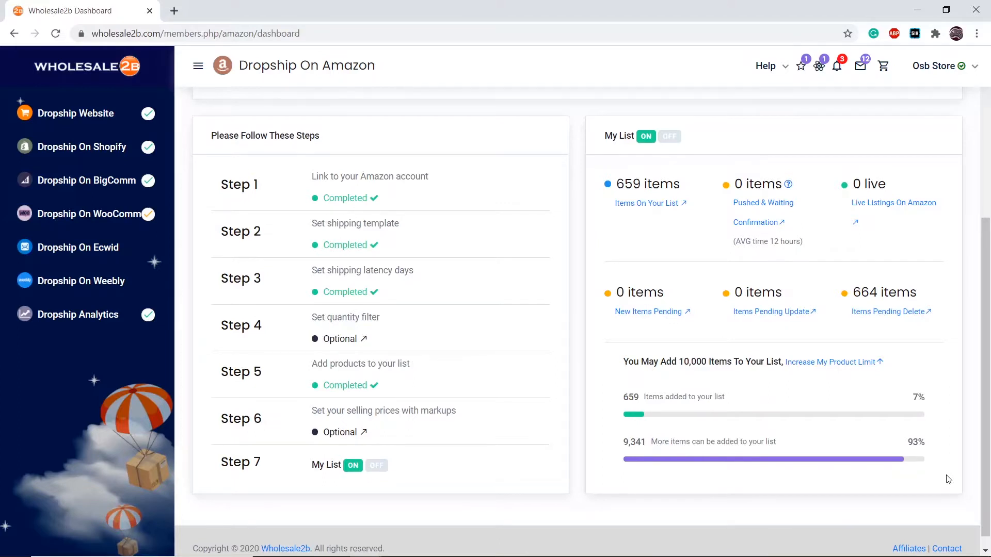
pyautogui.moveTo(444, 446)
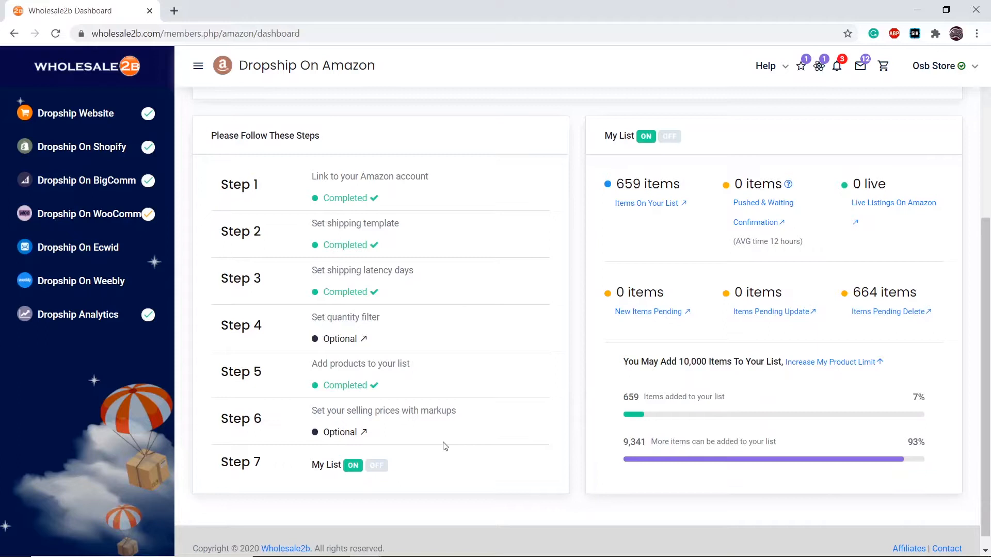
# Go to Step 6 'Set your selling prices with markups' from the Amazon dashboard
pyautogui.click(347, 432)
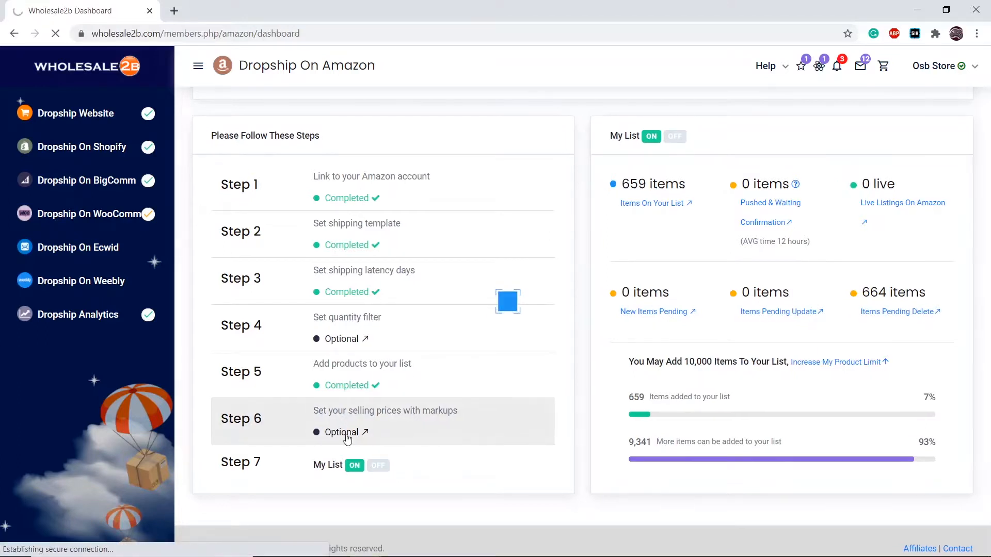
pyautogui.click(345, 431)
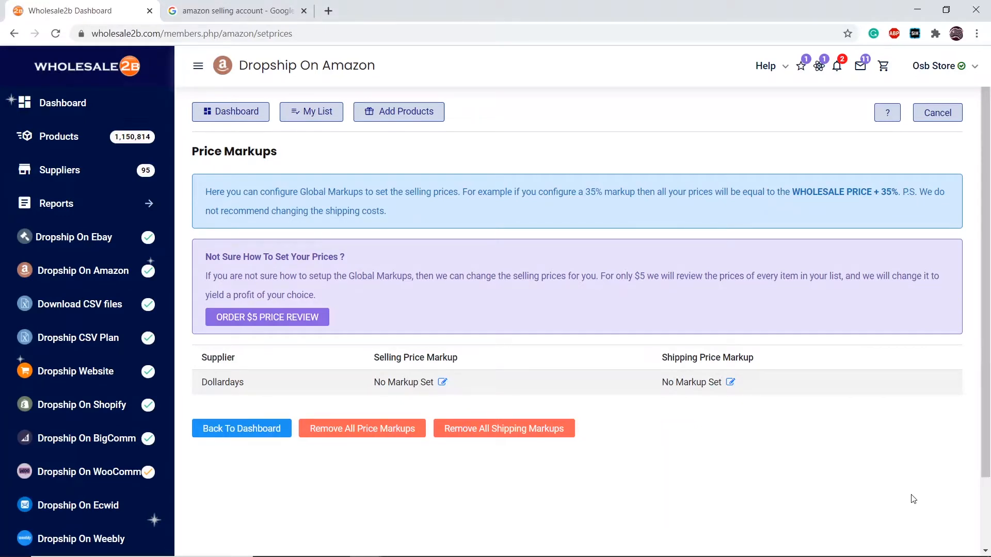
pyautogui.moveTo(645, 443)
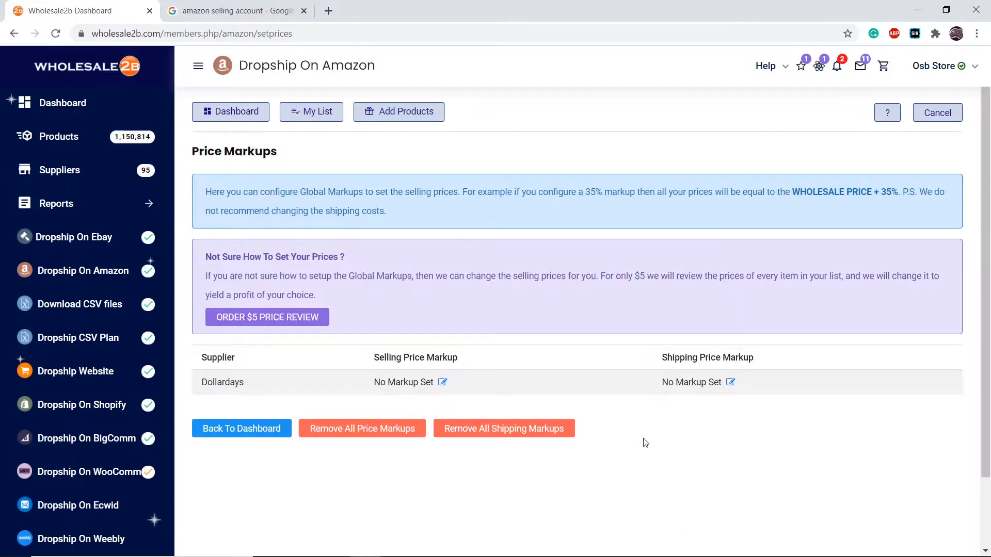
# Edit Dollardays' selling markup as tiered percentages over nine price ranges, copied to all suppliers
pyautogui.click(444, 382)
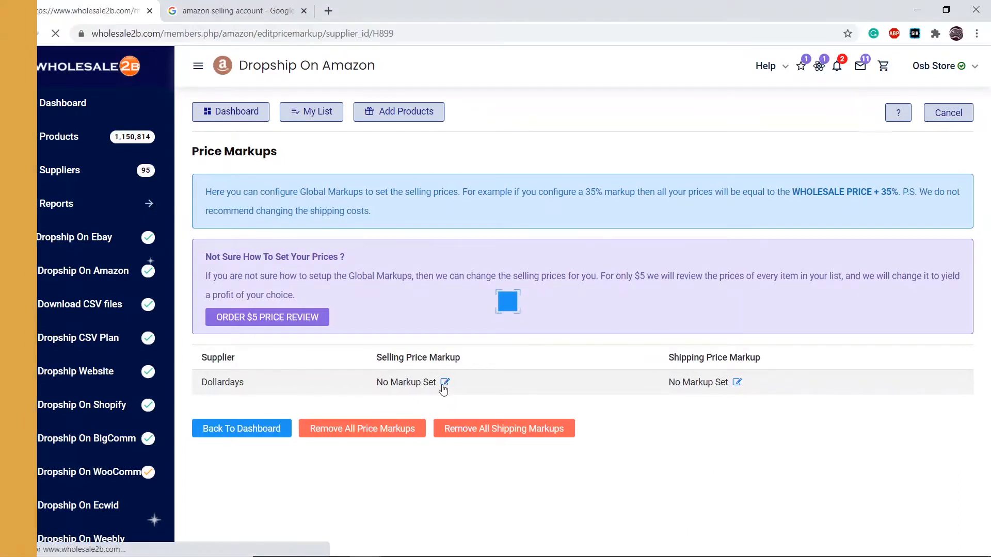
pyautogui.click(446, 382)
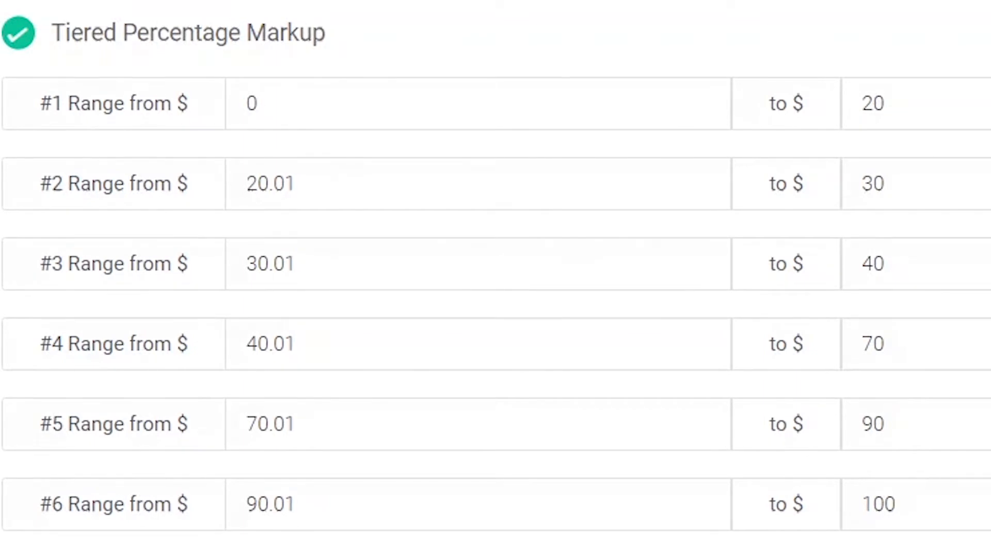
pyautogui.hscroll(3)
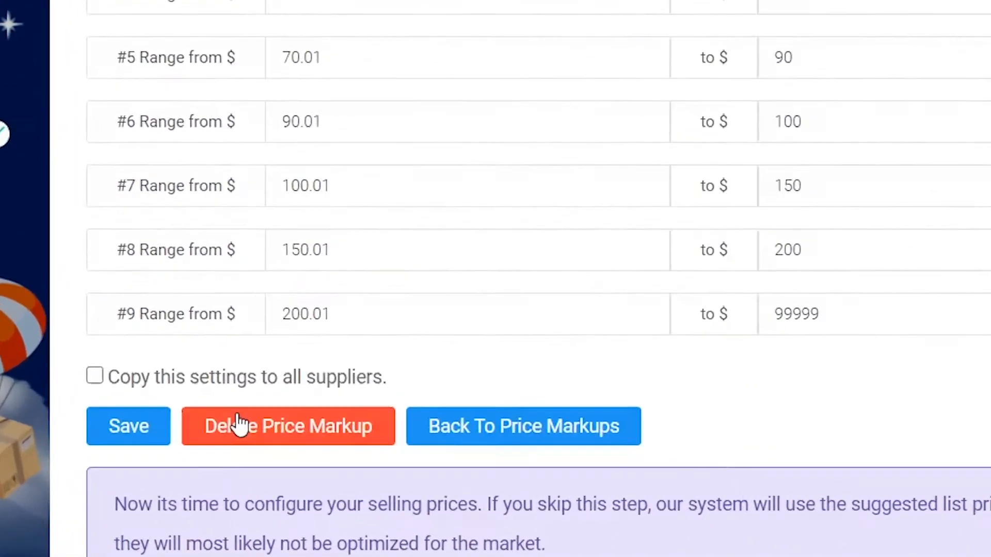
pyautogui.click(94, 375)
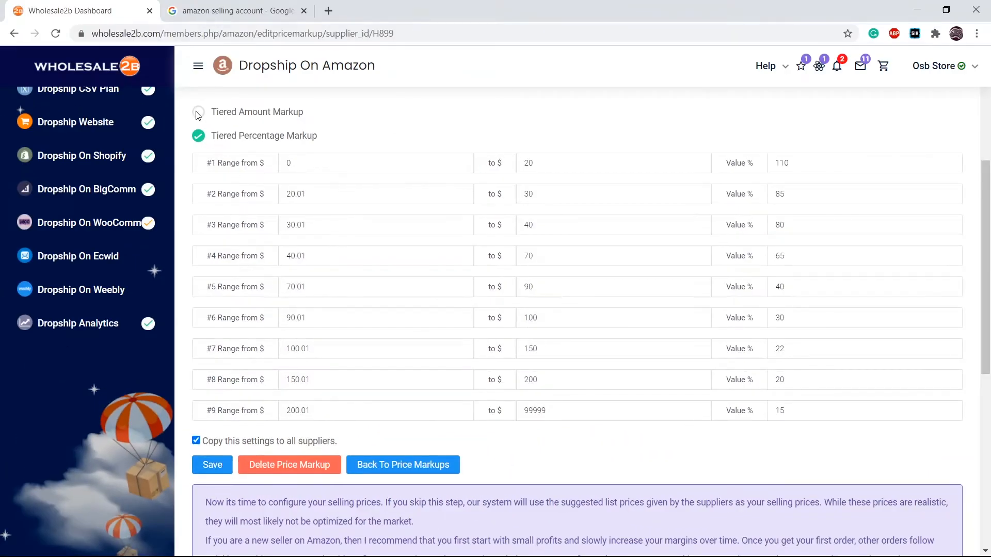
# Go back to the Price Markups overview with Dollardays still unset
pyautogui.click(199, 112)
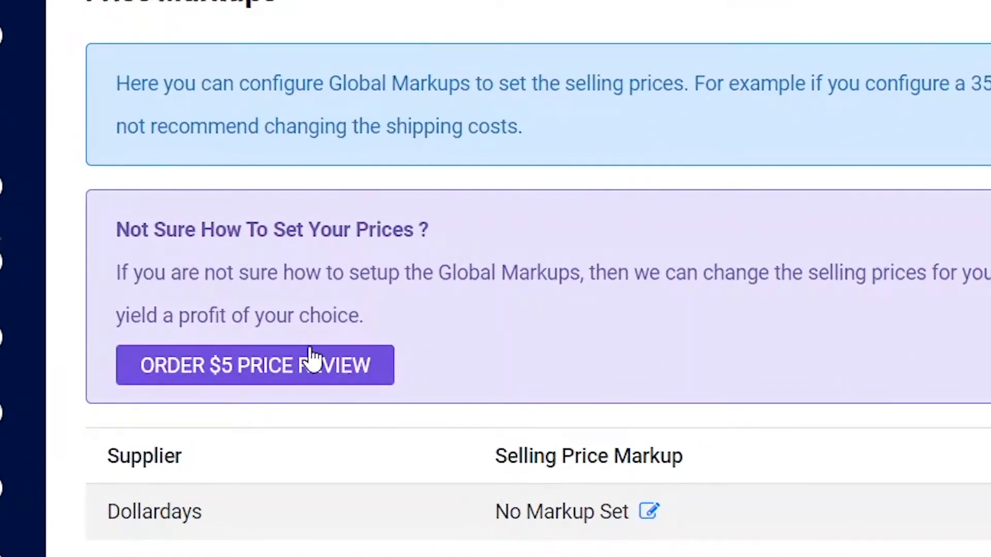
# Order the $5 price review with $5 minimum and $30 maximum desired profit and confirm it
pyautogui.click(255, 366)
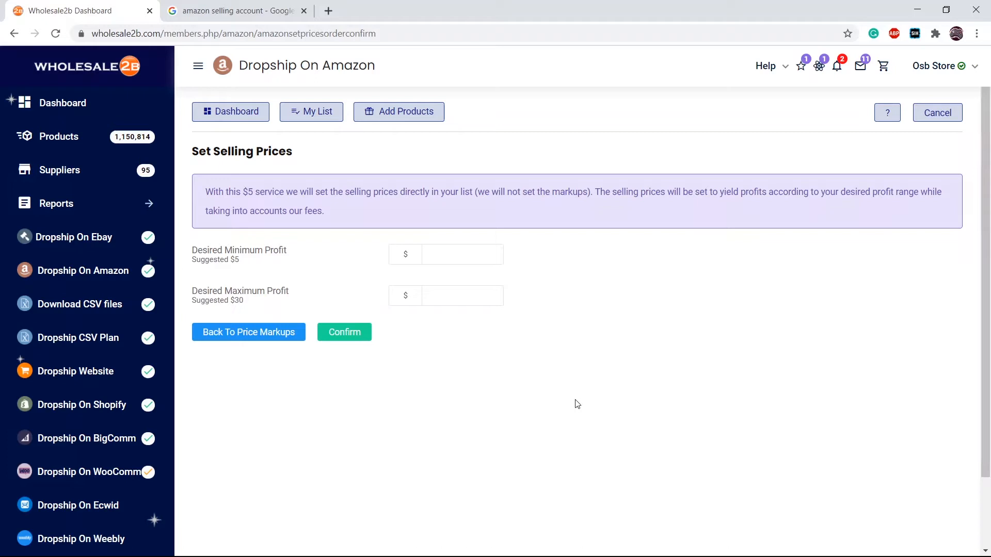
pyautogui.click(462, 254)
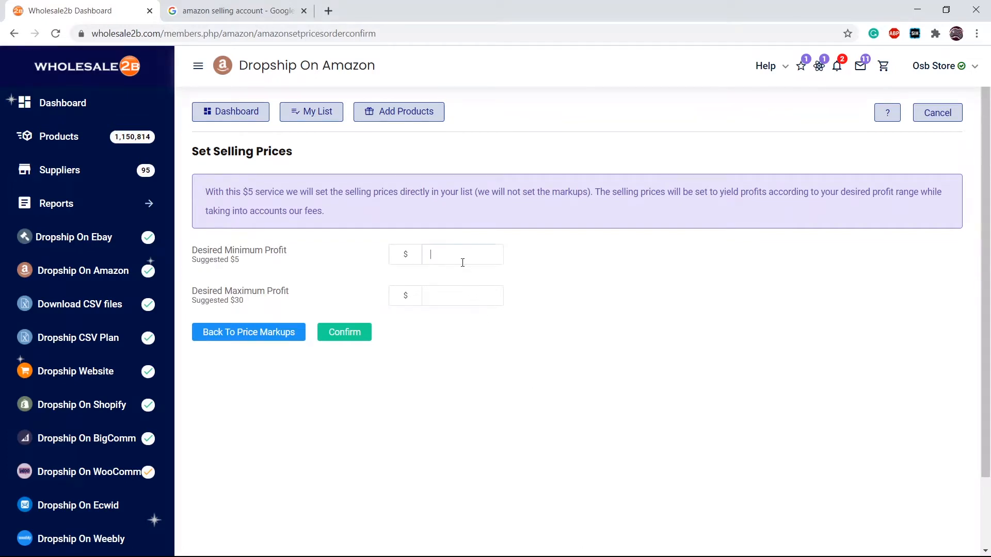
pyautogui.write('30')
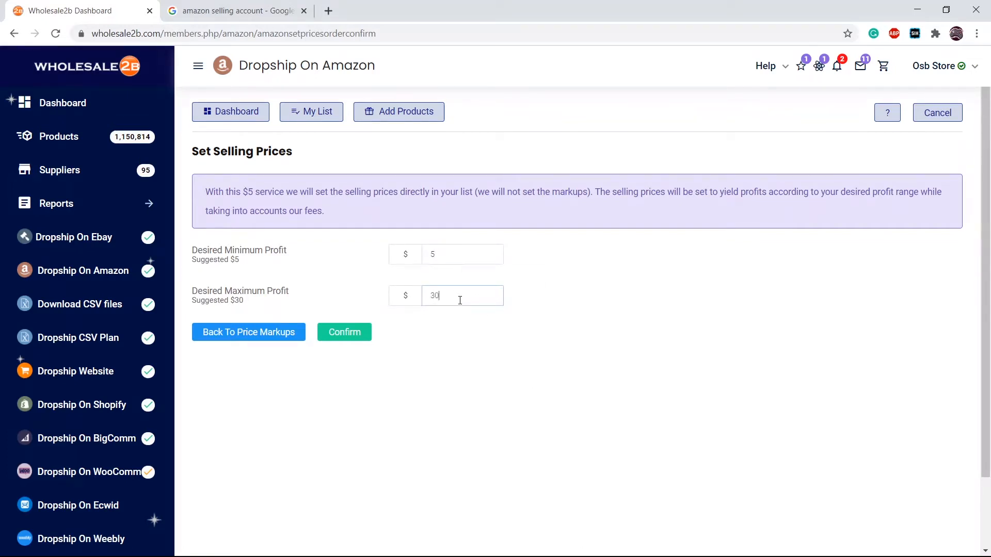
pyautogui.click(344, 332)
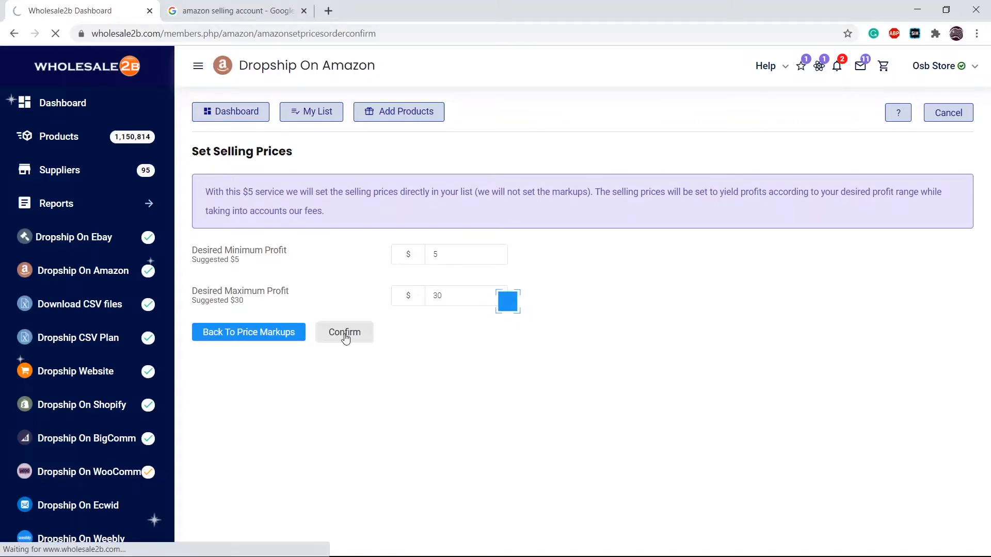
pyautogui.click(344, 332)
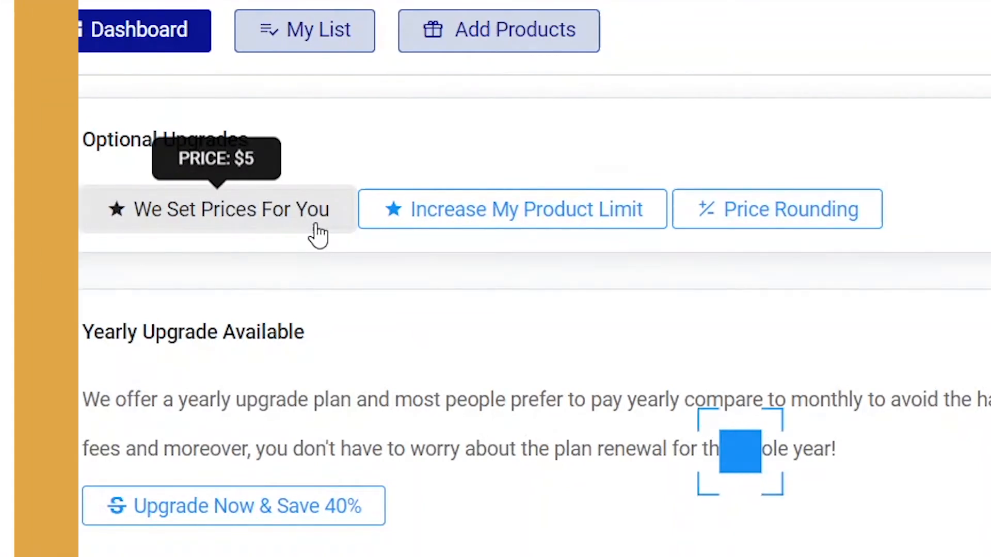
# Leave the Optional Upgrades page for the Price Markups overview
pyautogui.click(231, 209)
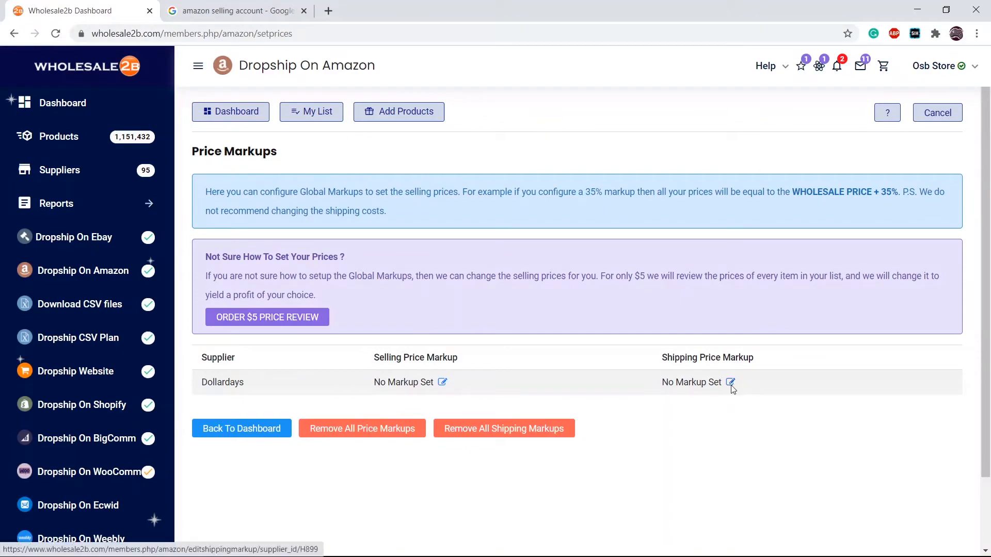
# Edit Dollardays' shipping markup with a flat $15 amount across every weight range
pyautogui.click(731, 382)
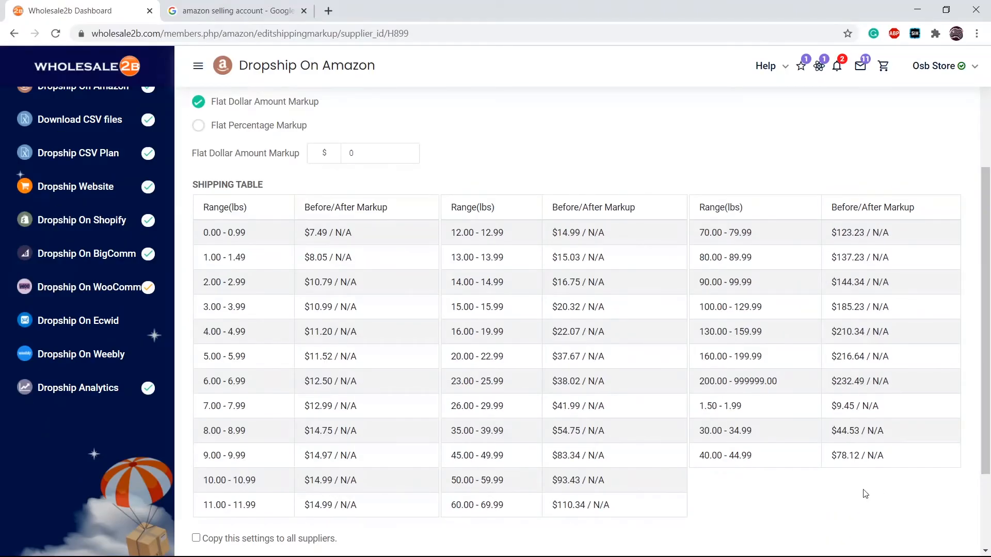
pyautogui.click(380, 153)
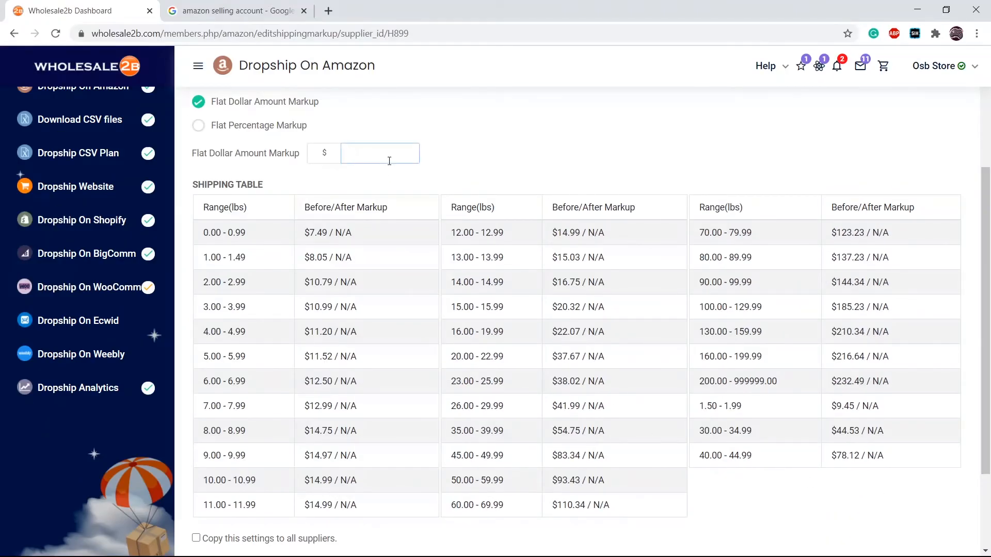
pyautogui.write('15')
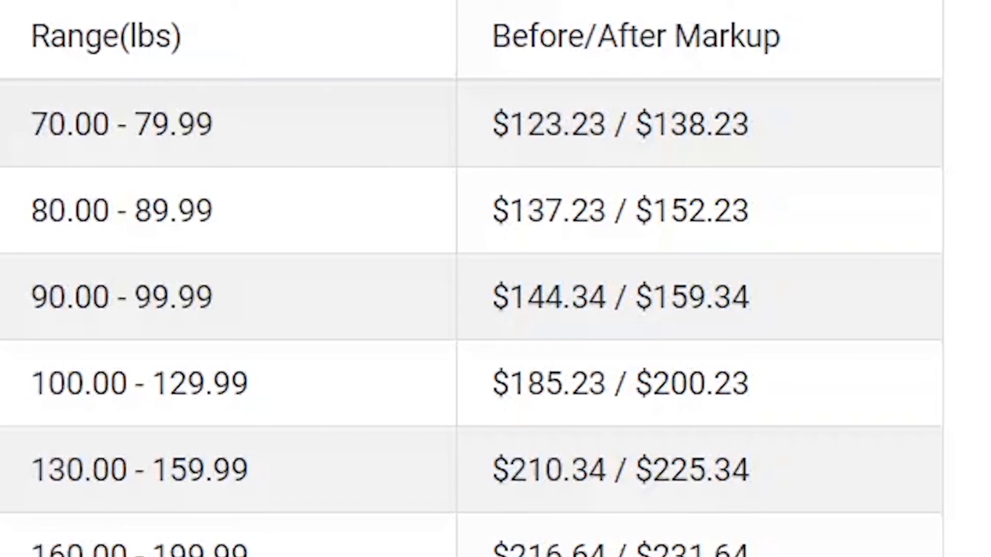
pyautogui.click(629, 125)
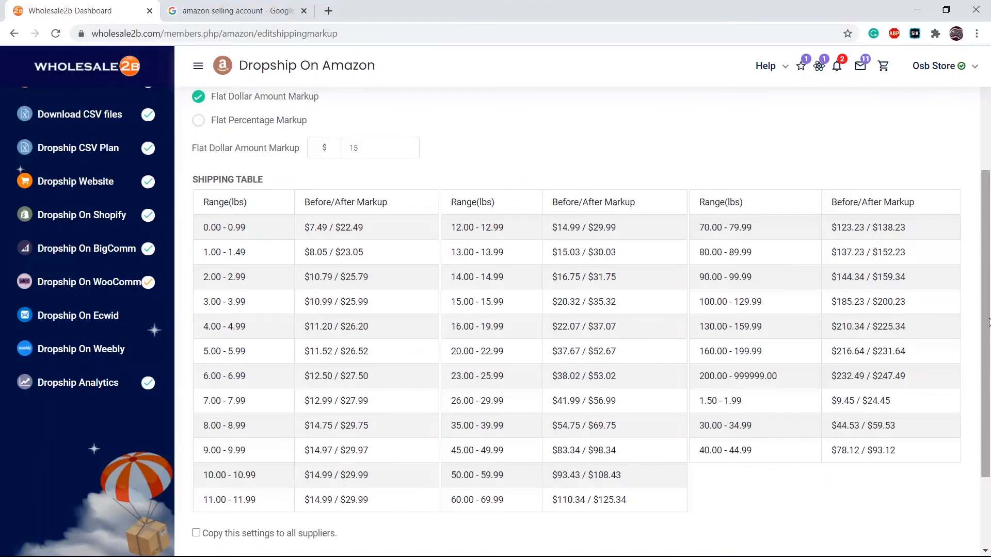
pyautogui.moveTo(227, 120)
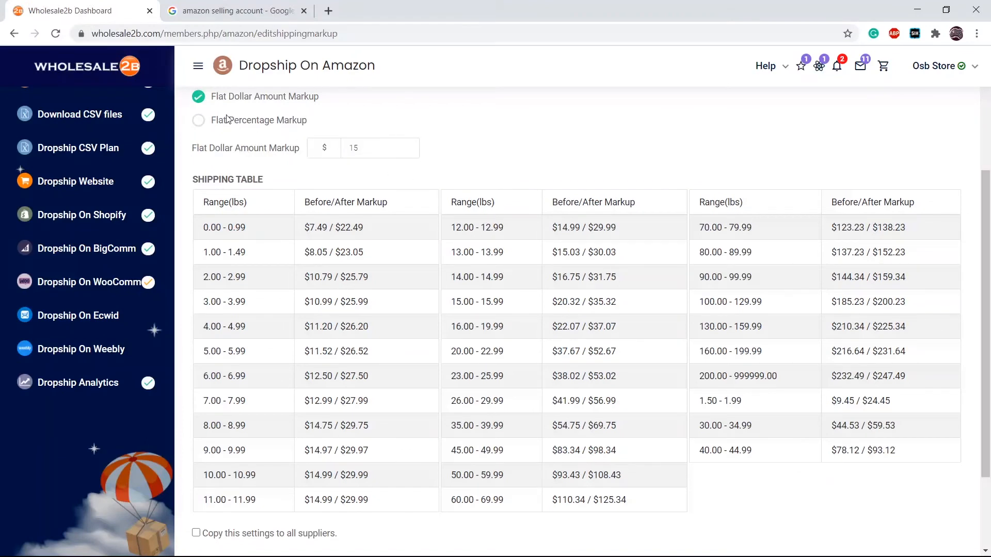
# Set the shipping markup to a flat 10 percent, copy it to all suppliers and save
pyautogui.click(198, 119)
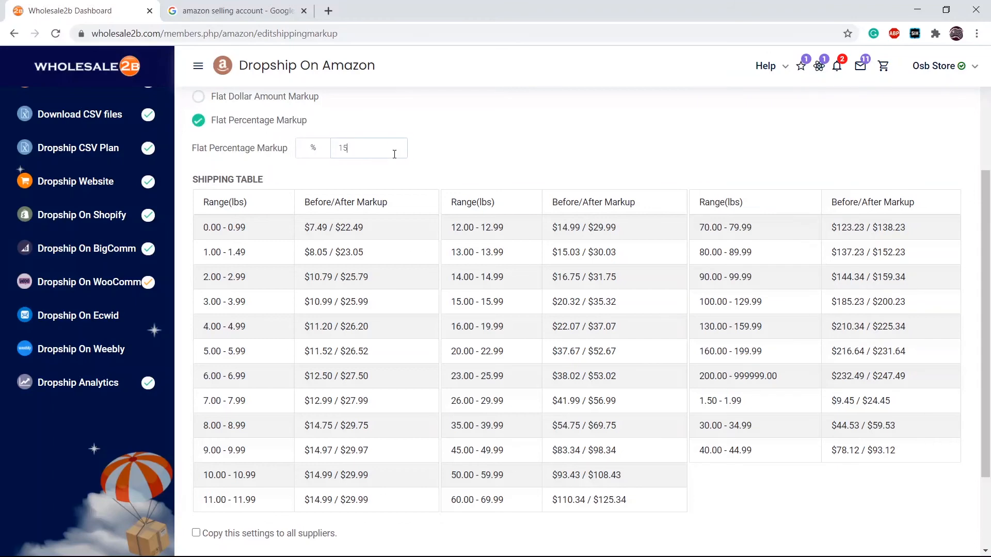
pyautogui.write('10')
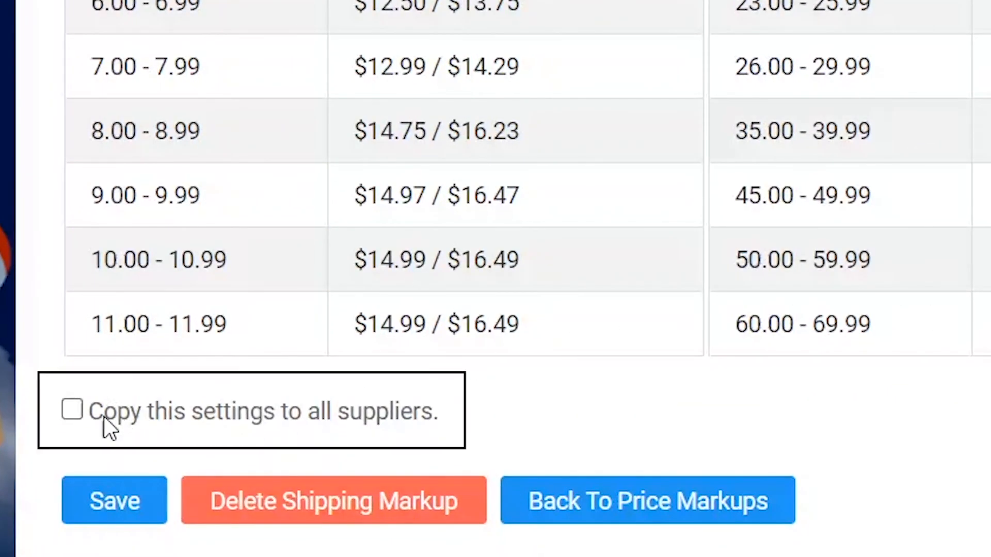
pyautogui.click(71, 410)
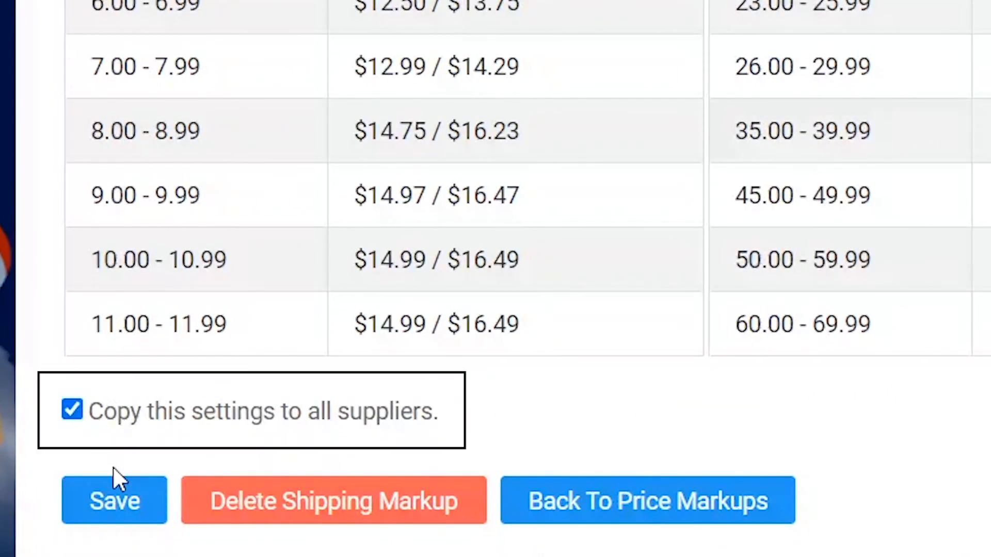
pyautogui.click(115, 500)
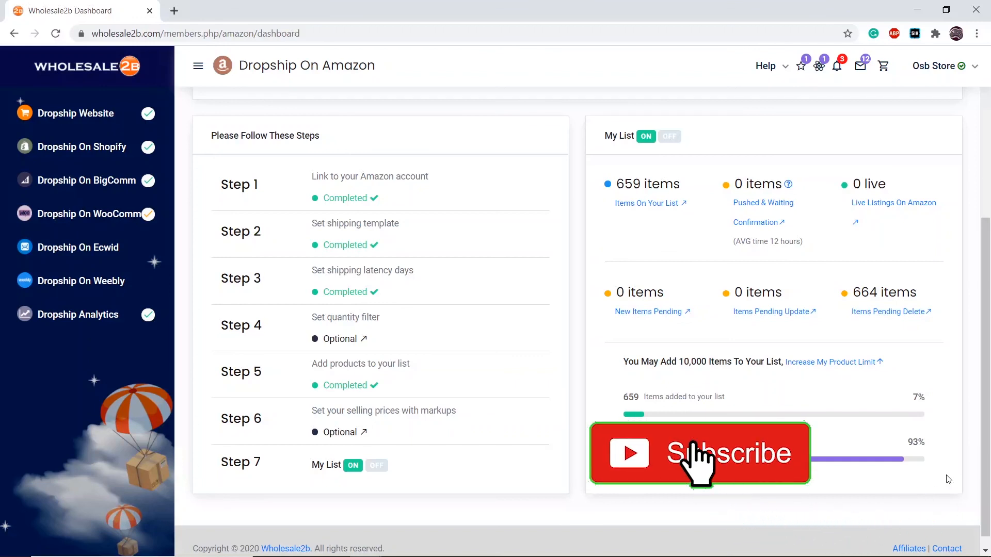
# Return to the Dropship On Amazon dashboard showing 659 items listed
pyautogui.click(699, 453)
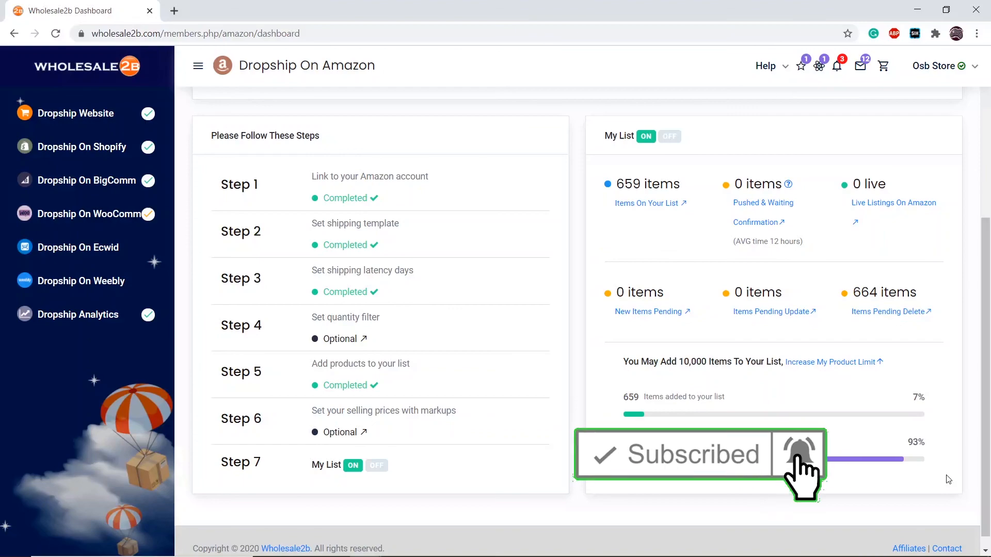